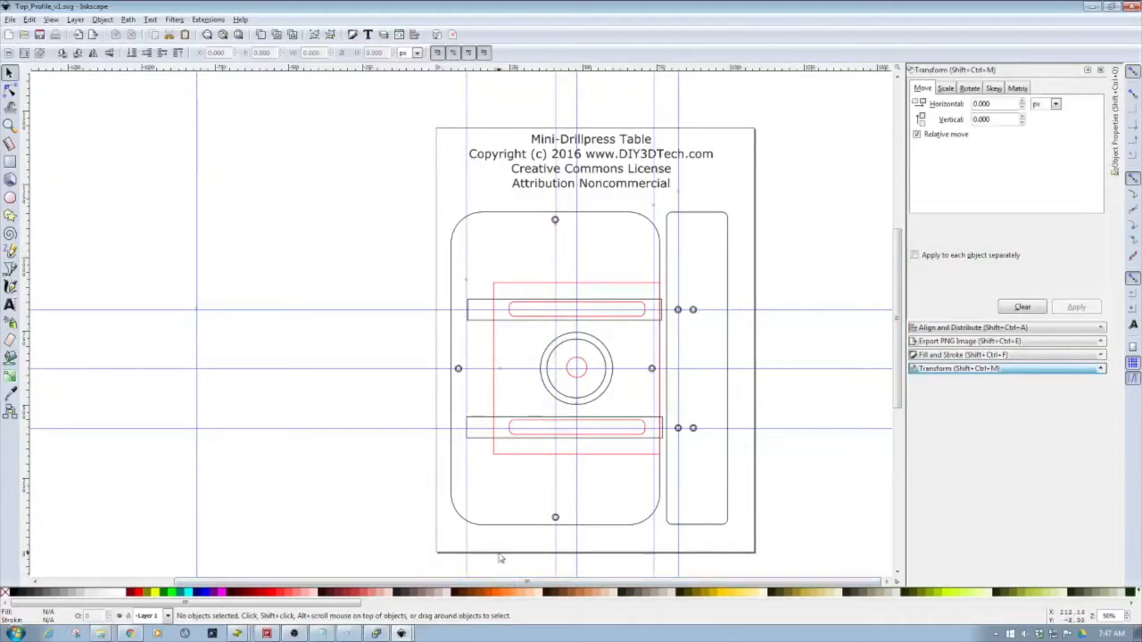
{"action": "mouse_move", "coordinate": [557, 225]}
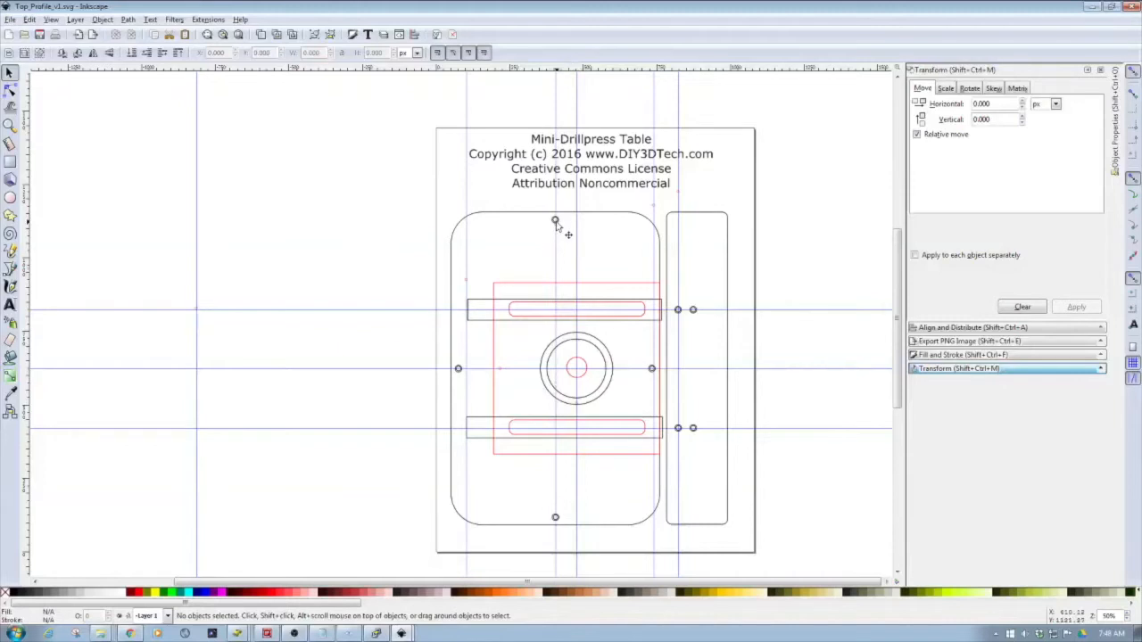
{"action": "mouse_move", "coordinate": [222, 502]}
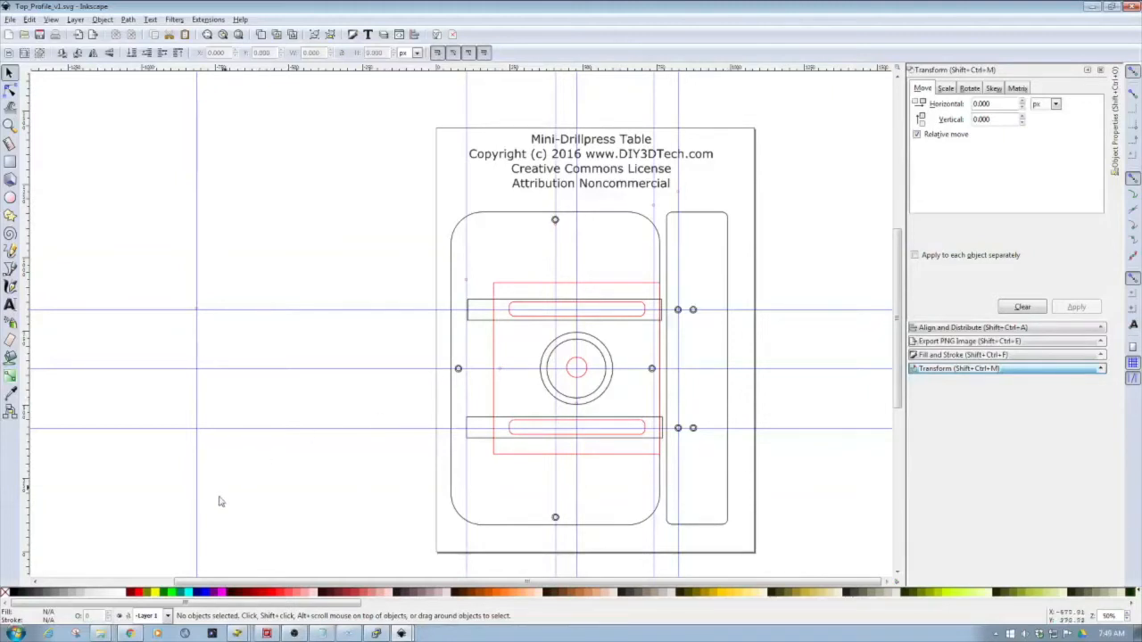